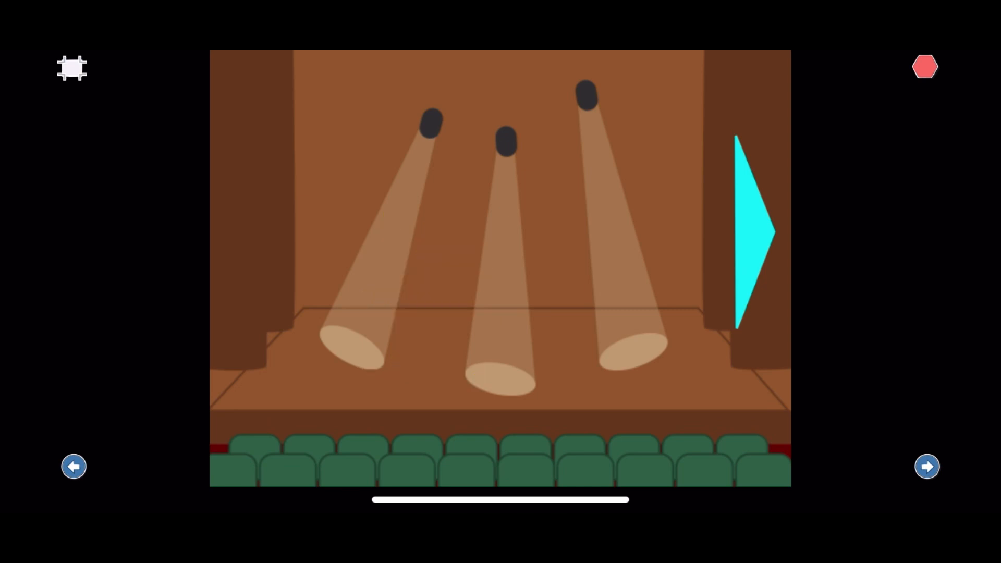
Step: Advance from the empty stage through the grey room and performers' stage to the purple room
left_click(927, 466)
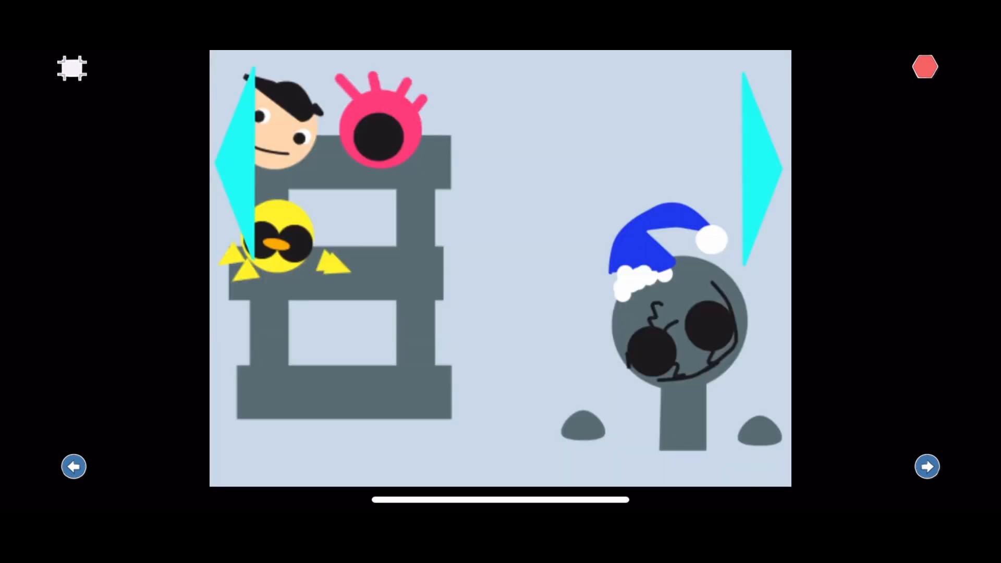
left_click(927, 467)
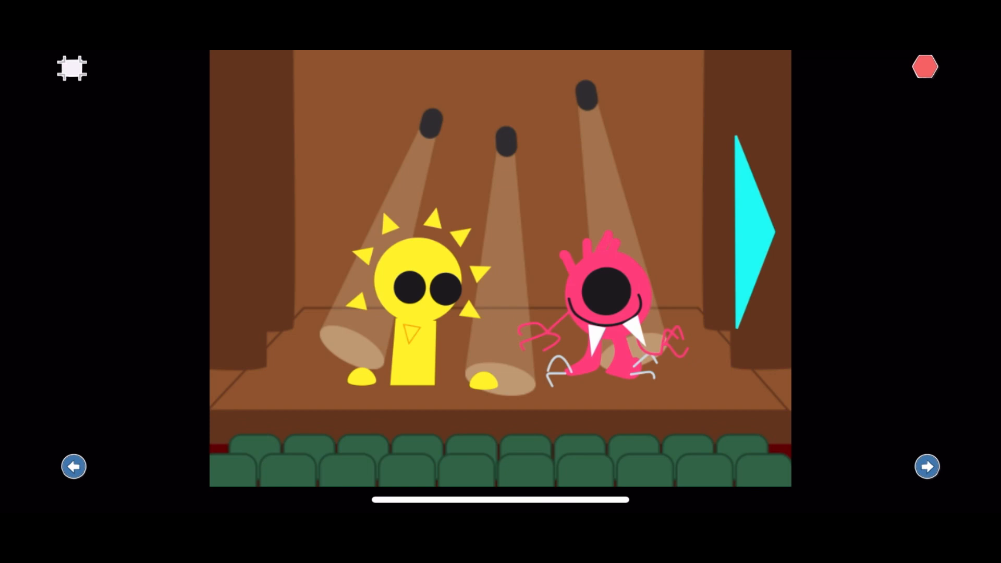
left_click(926, 467)
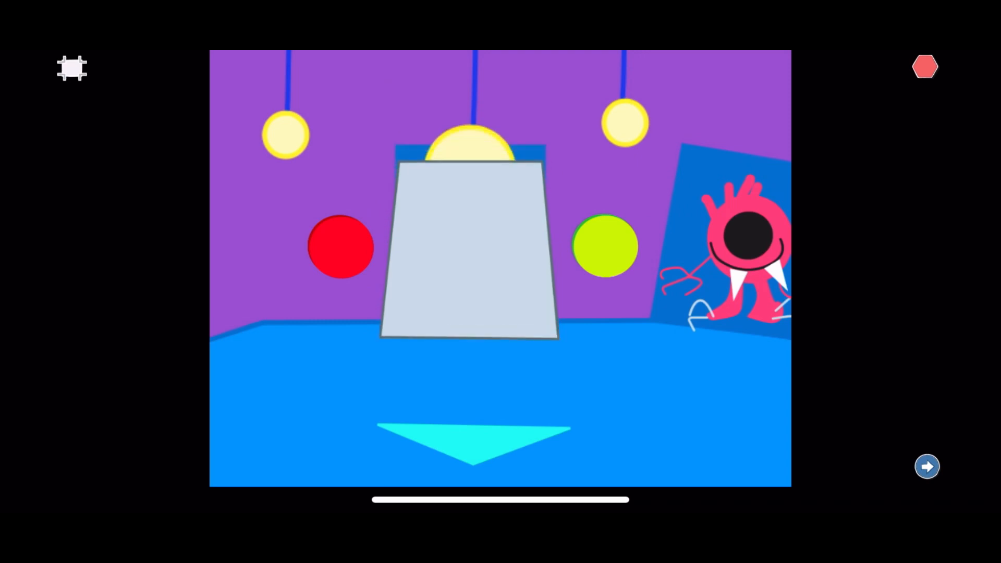
Step: Alternate twice between the stage and the purple room with the pink monster
left_click(926, 467)
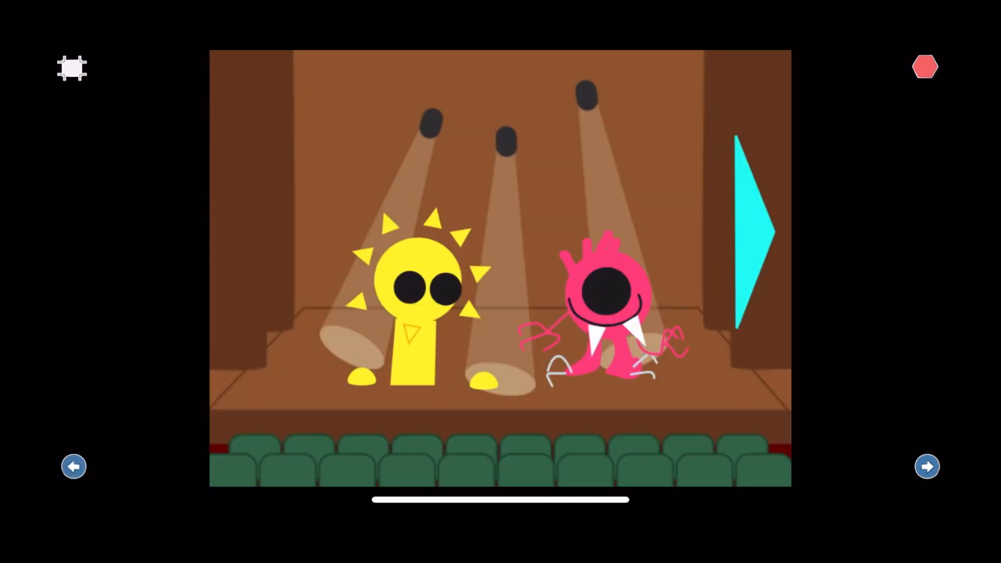
left_click(927, 466)
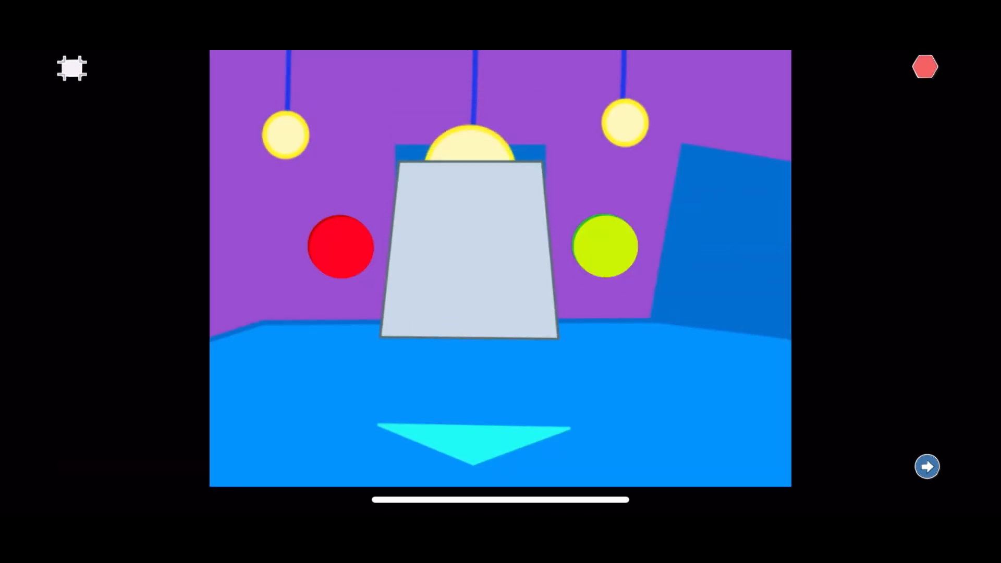
left_click(928, 466)
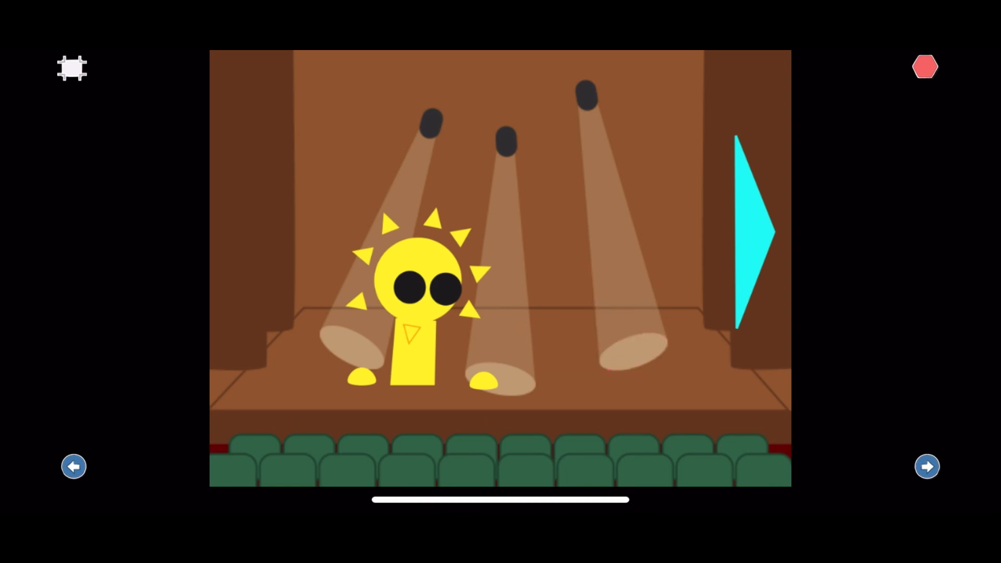
left_click(927, 467)
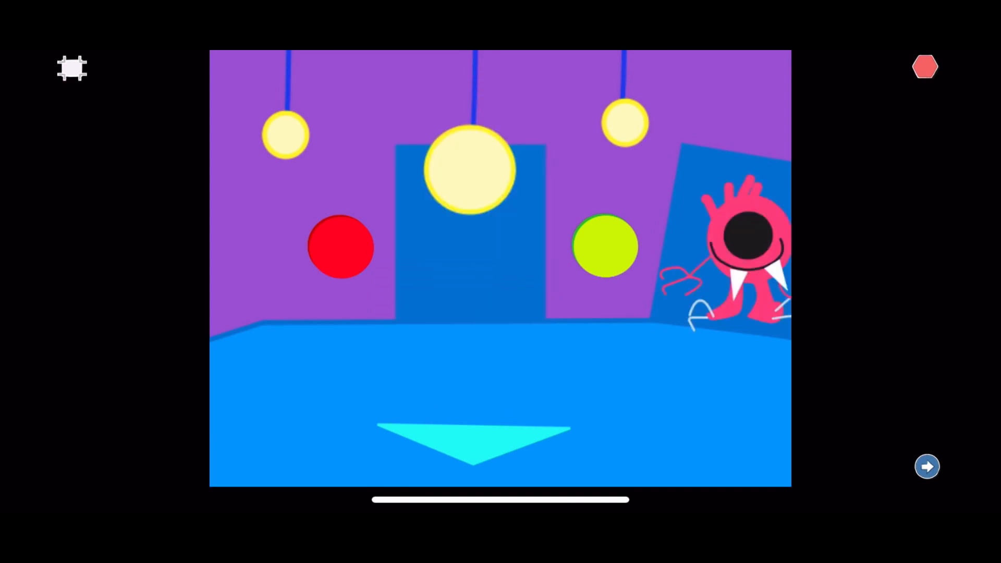
Step: Advance from the performers' stage through the grey room with the tower to the party ending
left_click(927, 466)
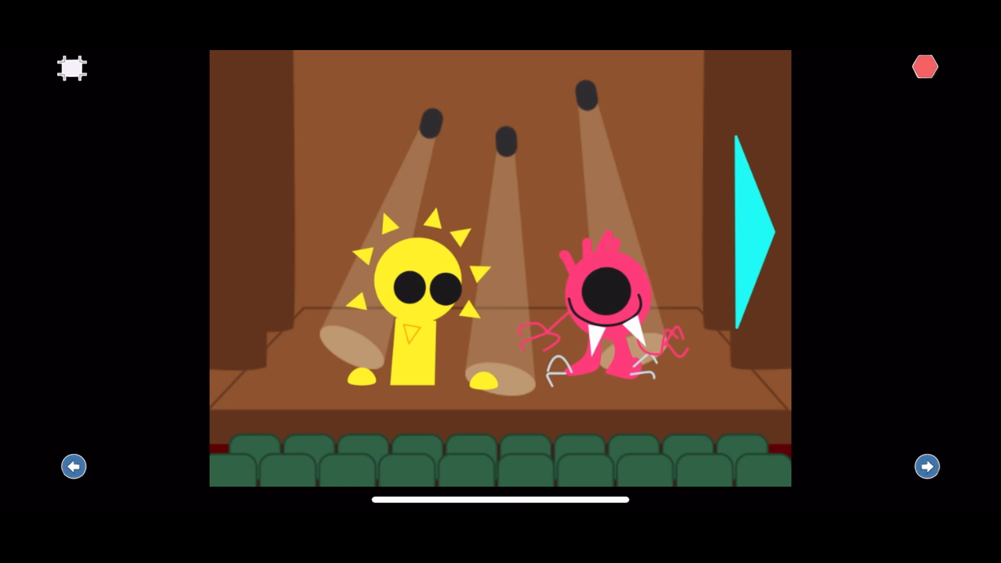
left_click(927, 467)
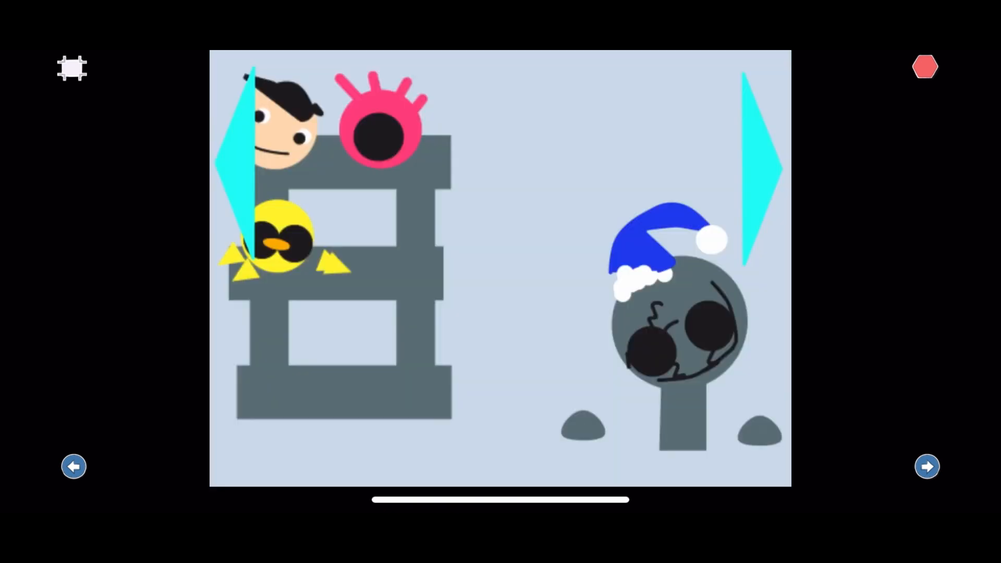
left_click(927, 466)
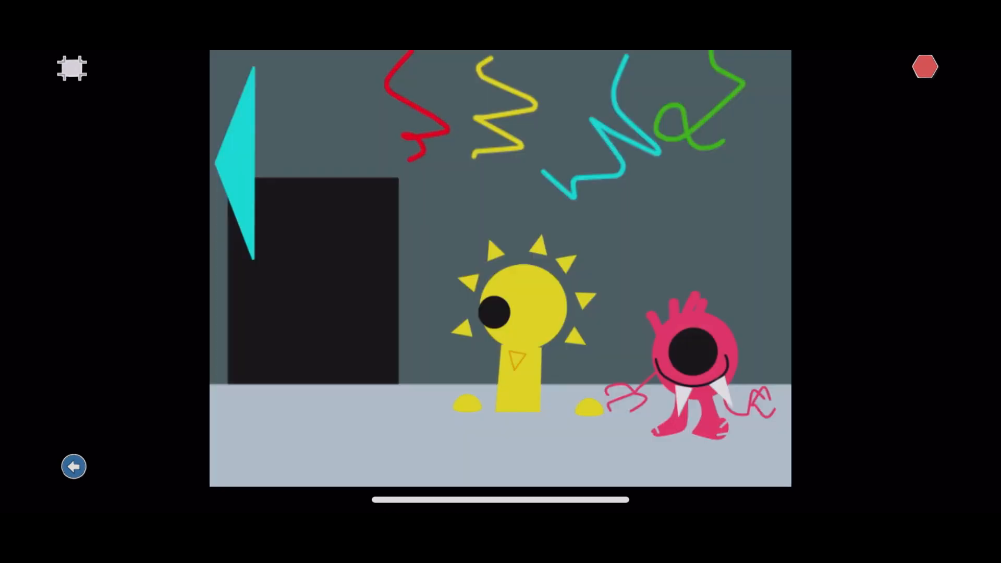